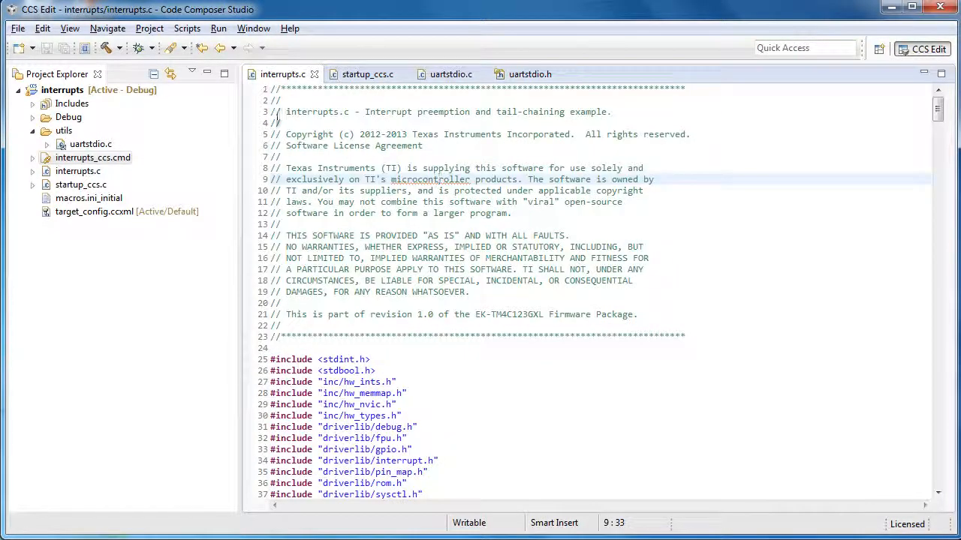
- Set the caret on line 10, then jump to the last edit location at '//made a change here' on line 77
click(234, 48)
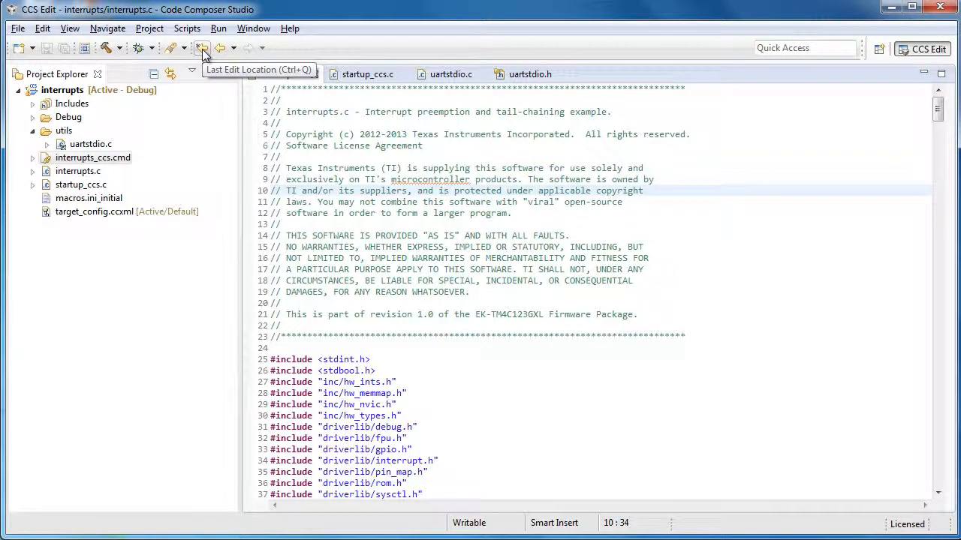
click(443, 191)
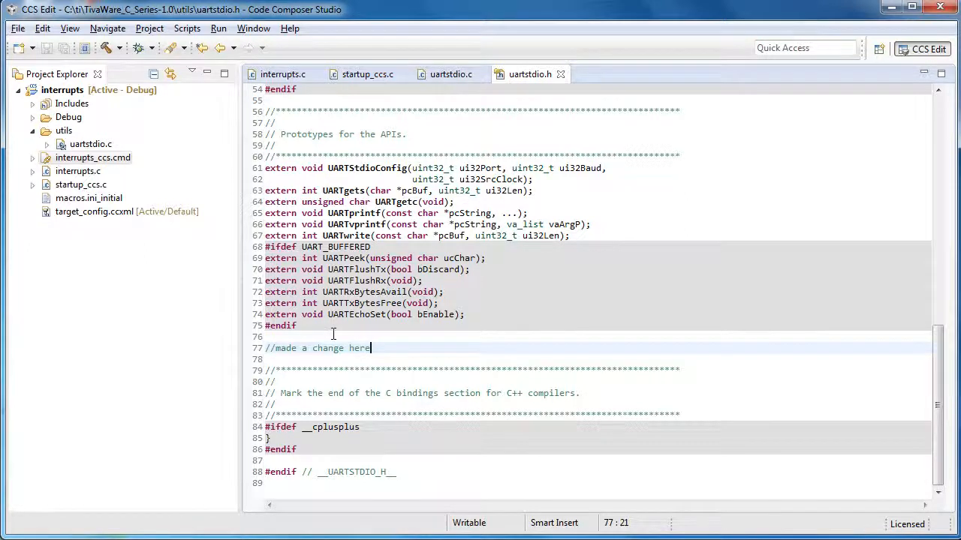
mouse_move(511, 81)
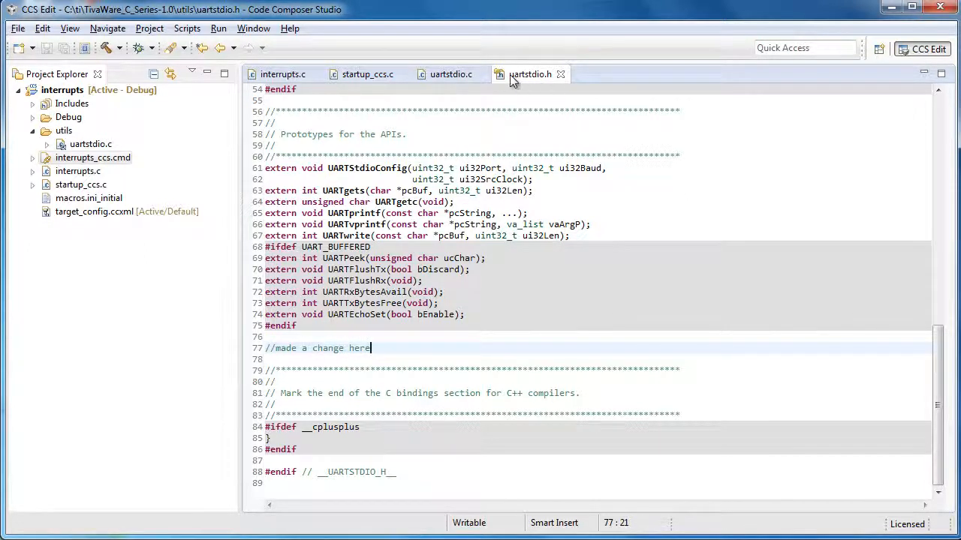
mouse_move(530, 74)
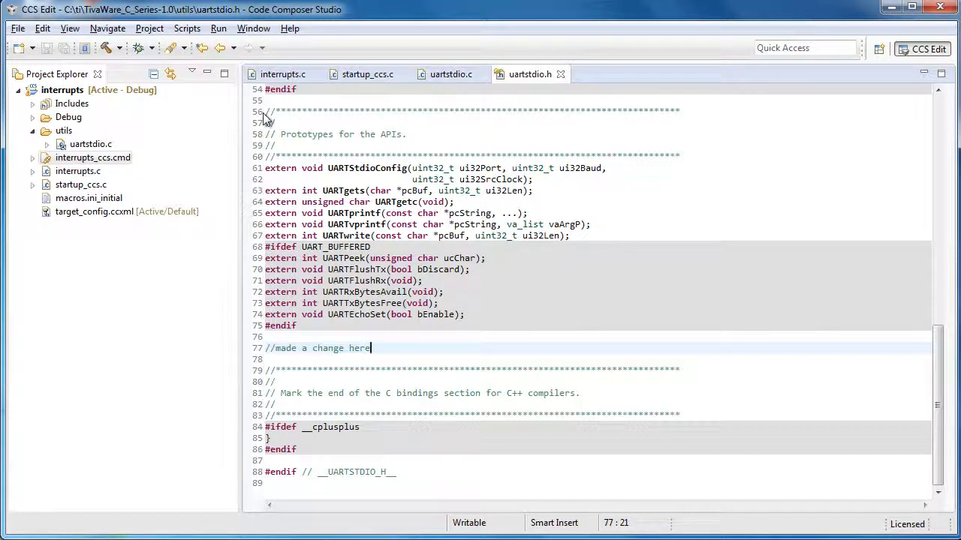
mouse_move(461, 128)
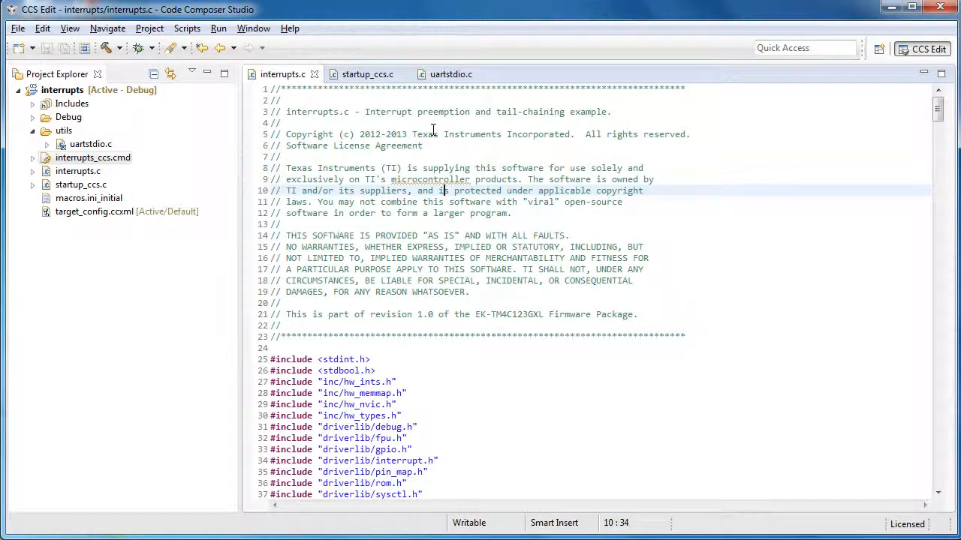
- Place the caret in interrupts.c, then switch to startup_ccs.c at the IntGPIO handler declarations
click(450, 74)
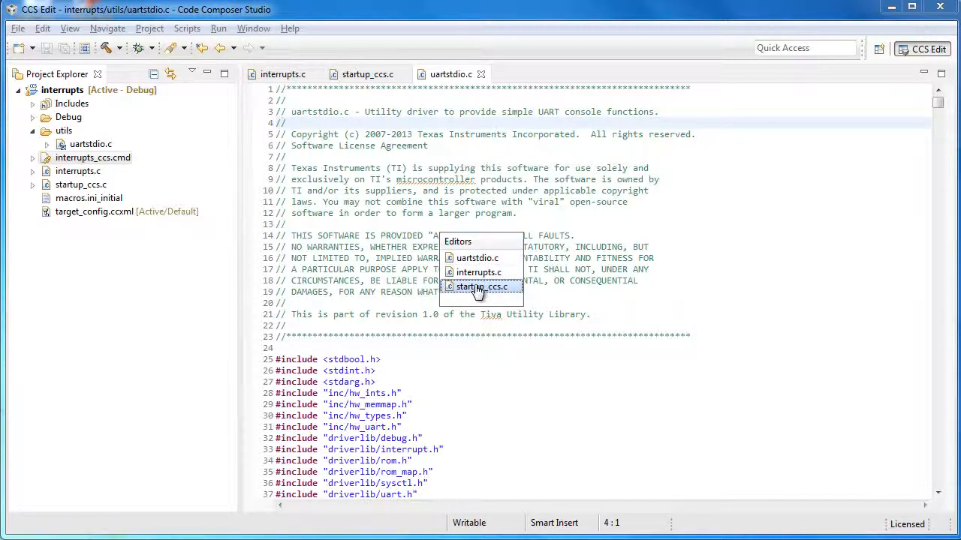
click(481, 287)
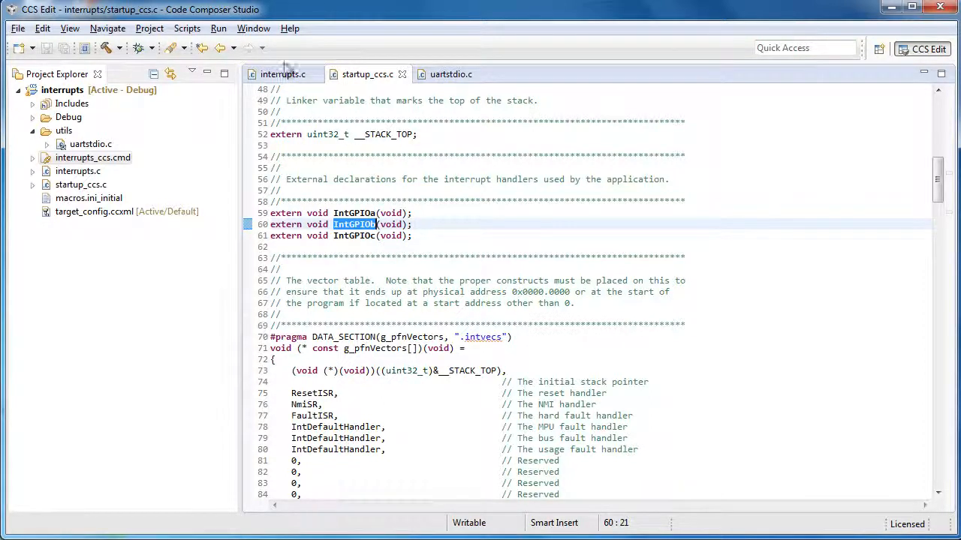
click(253, 28)
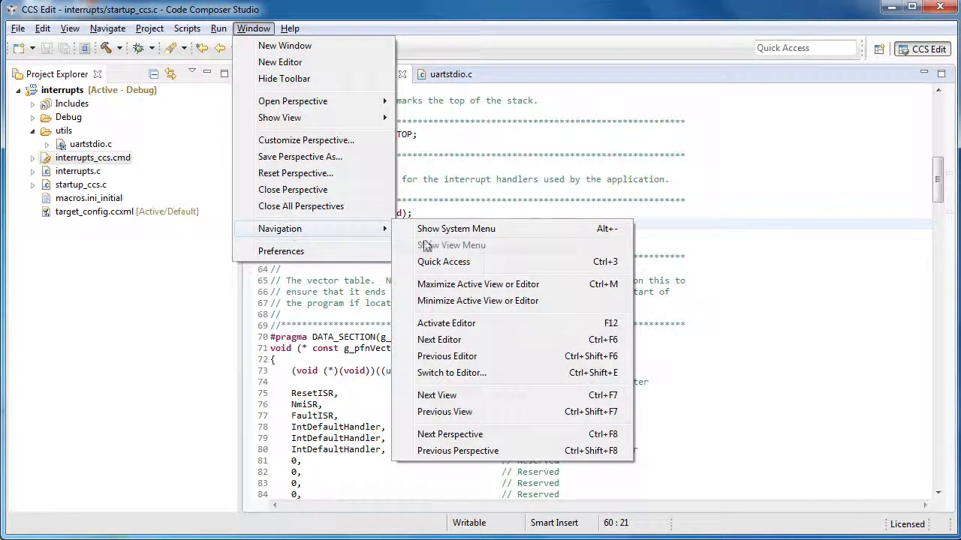
mouse_move(480, 372)
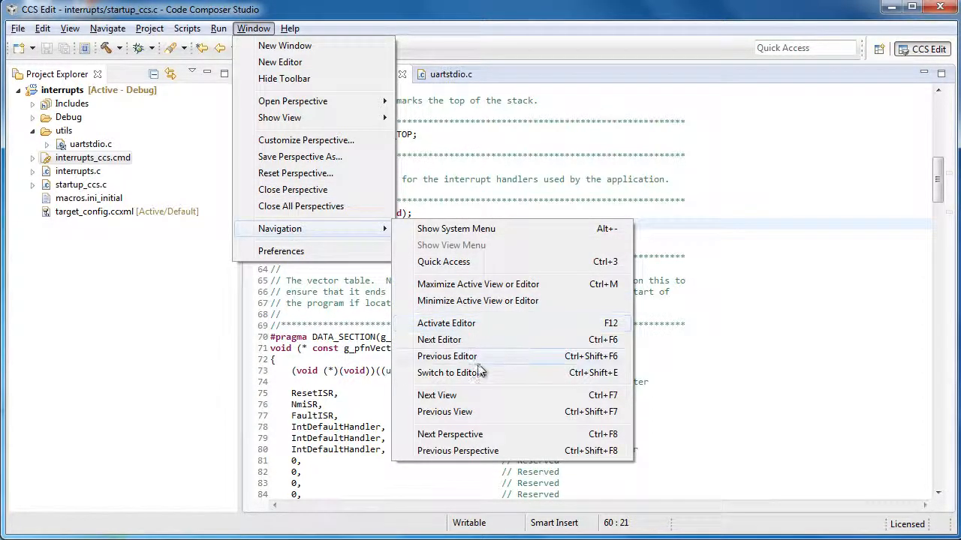
click(458, 373)
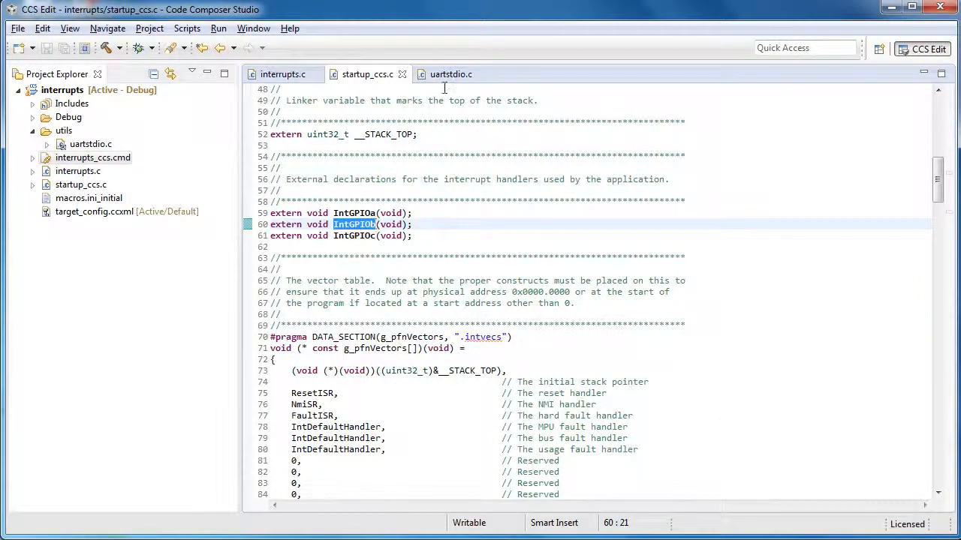
mouse_move(591, 116)
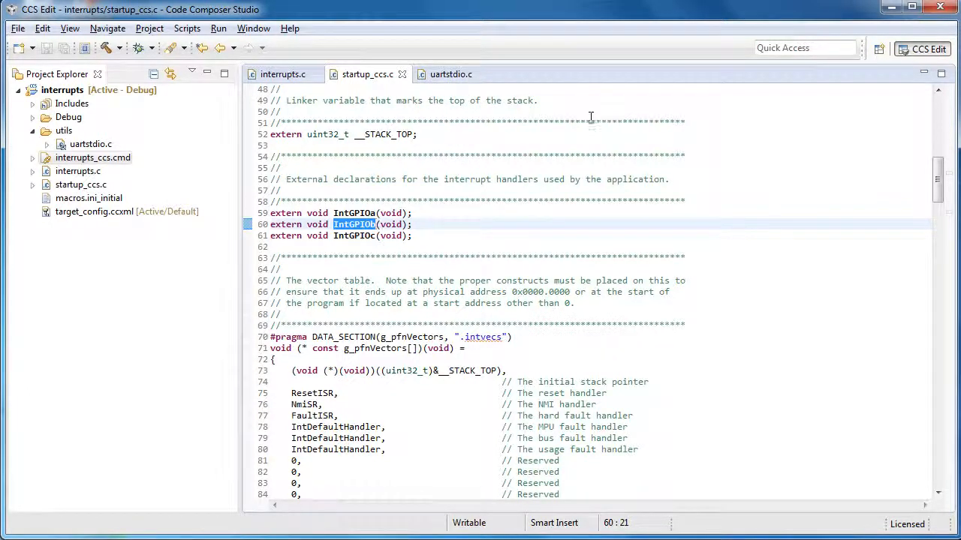
mouse_move(425, 101)
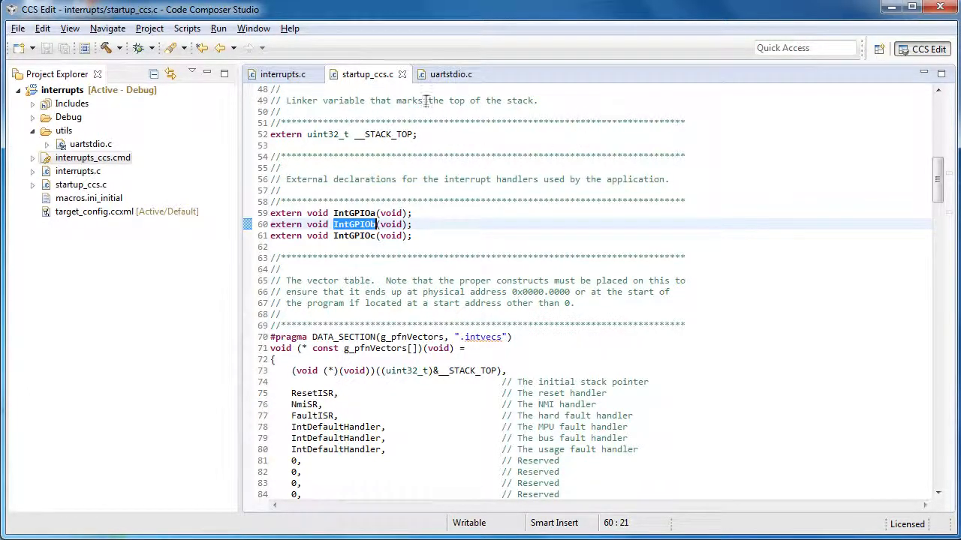
- Open macros.ini_initial and interrupts_ccs.cmd, then bring startup_ccs.c back from the tab overflow list
double_click(88, 197)
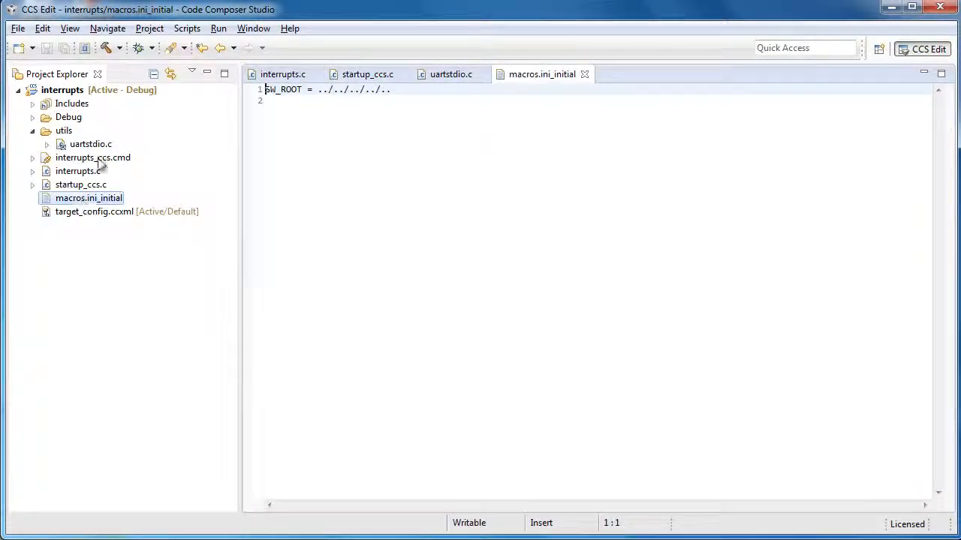
double_click(92, 158)
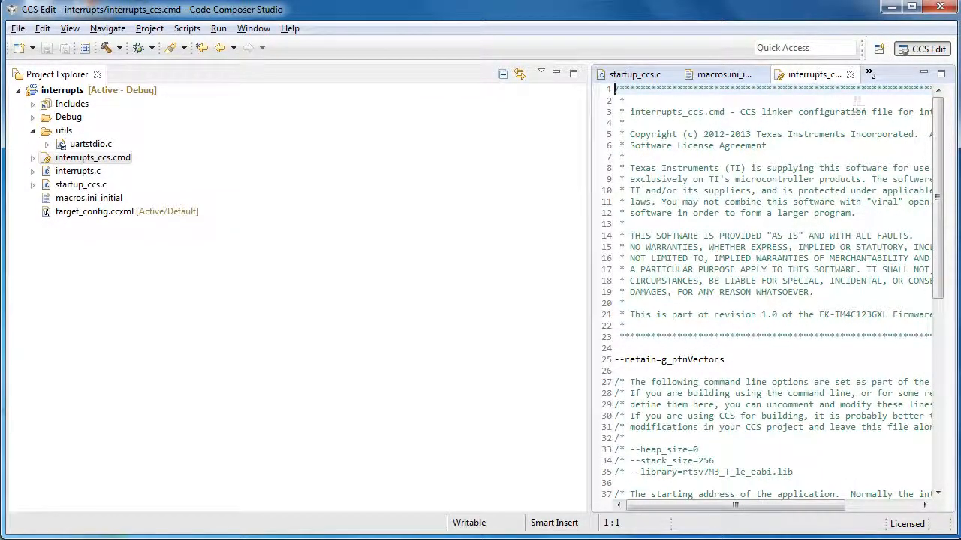
mouse_move(872, 74)
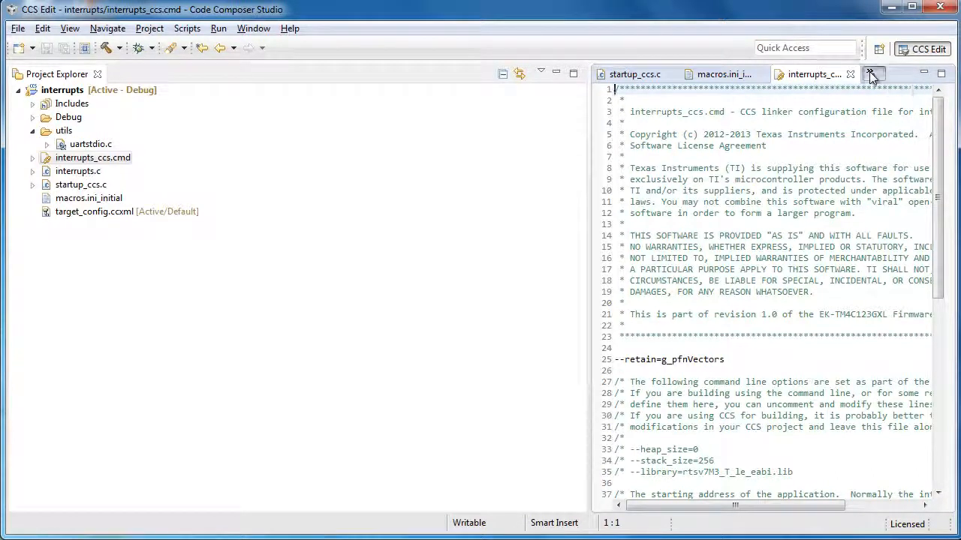
click(872, 74)
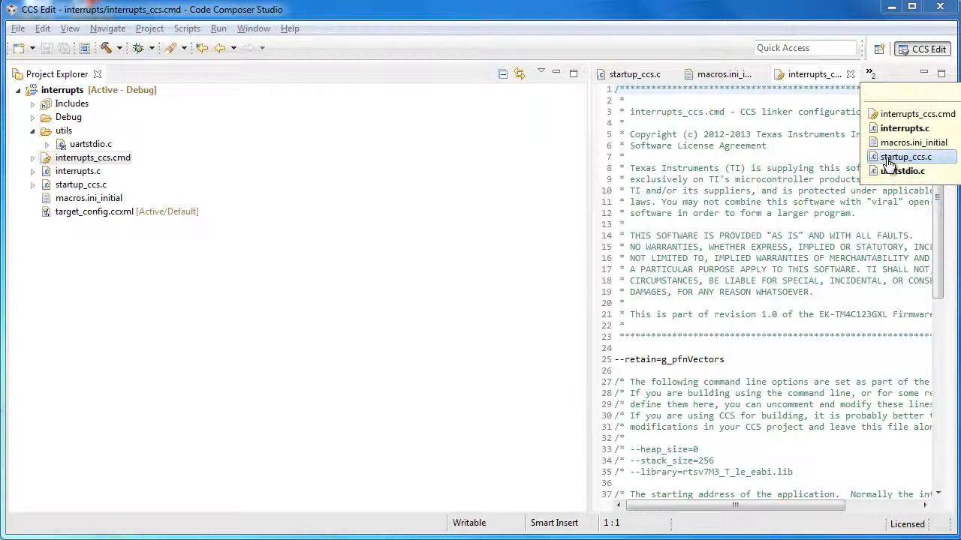
click(905, 156)
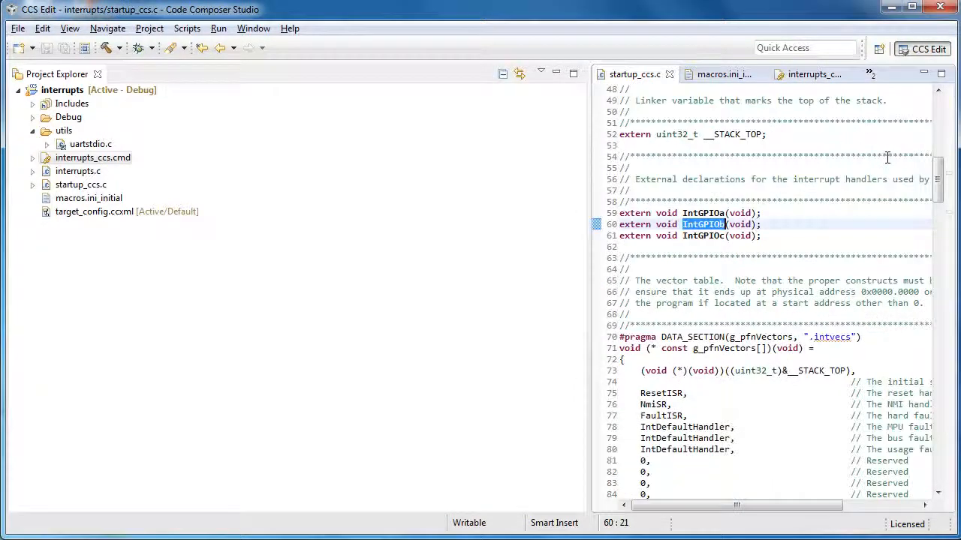